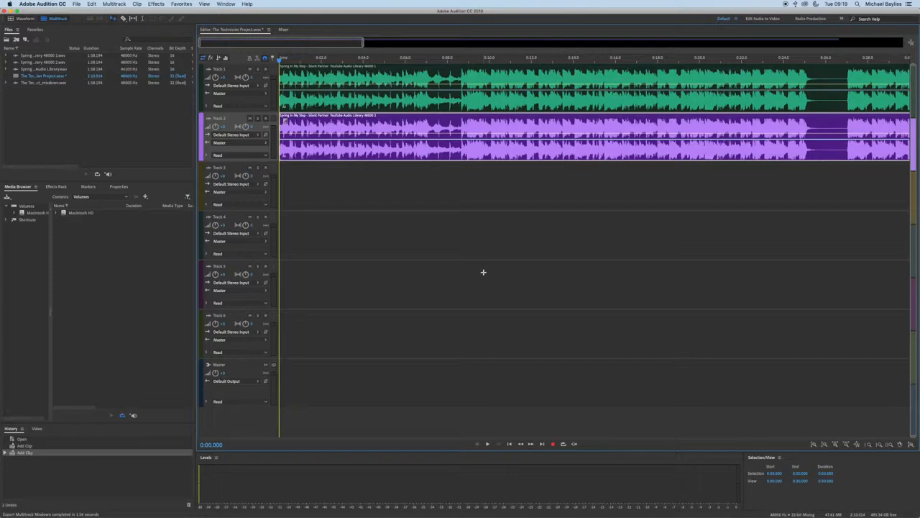
mouse_move(448, 325)
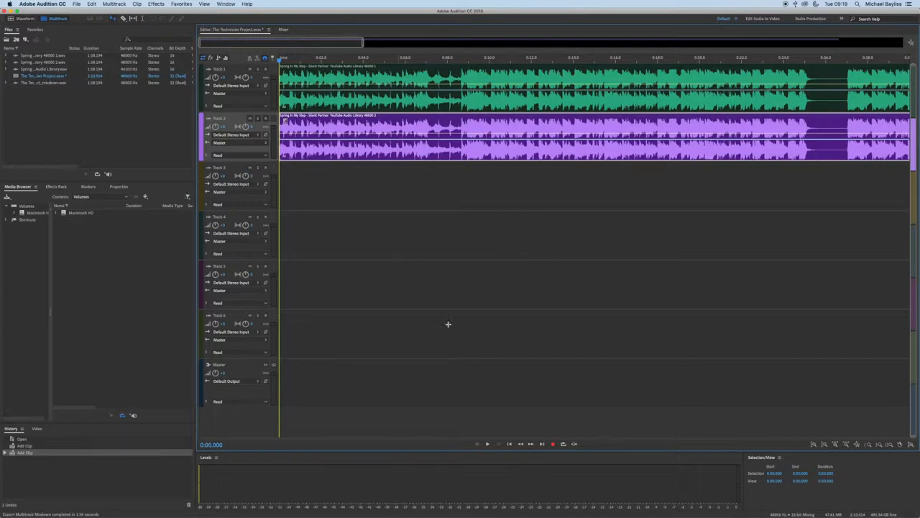
Start a Multitrack Mixdown export of the selected clips from the File menu.
left_click(78, 3)
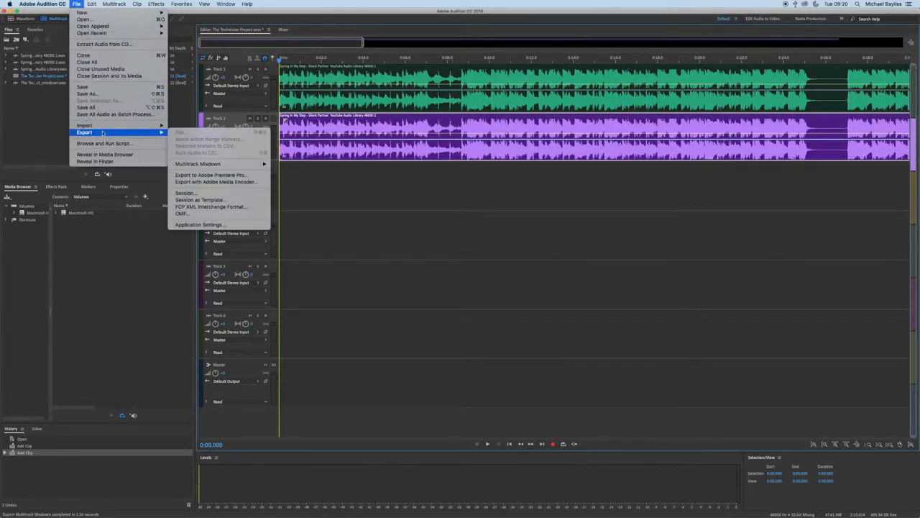
mouse_move(198, 164)
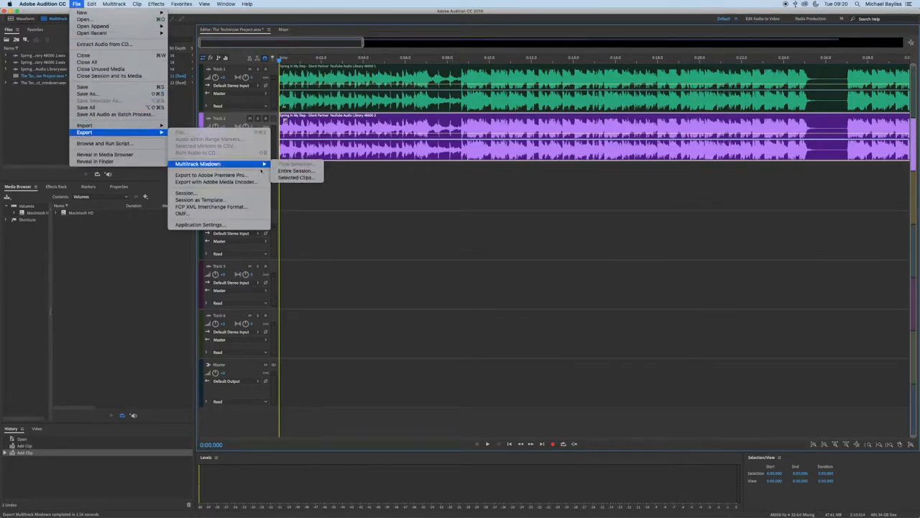
mouse_move(296, 179)
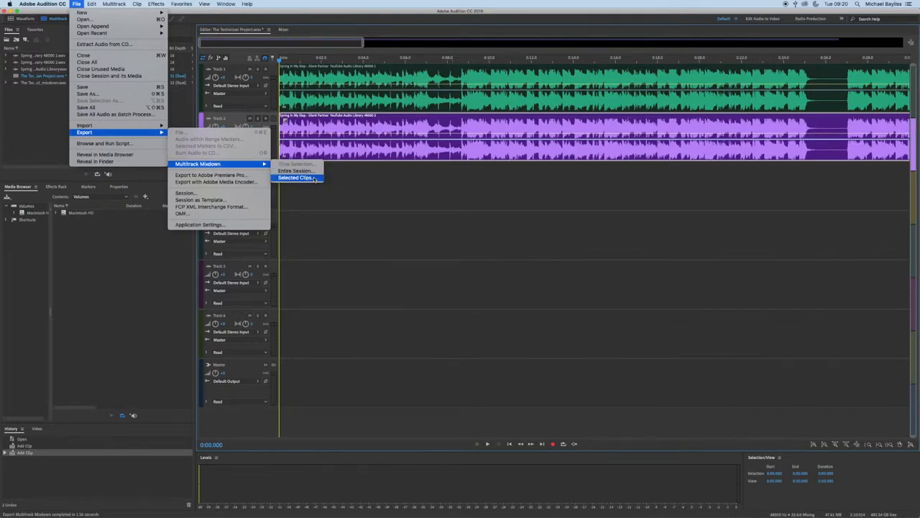
left_click(295, 179)
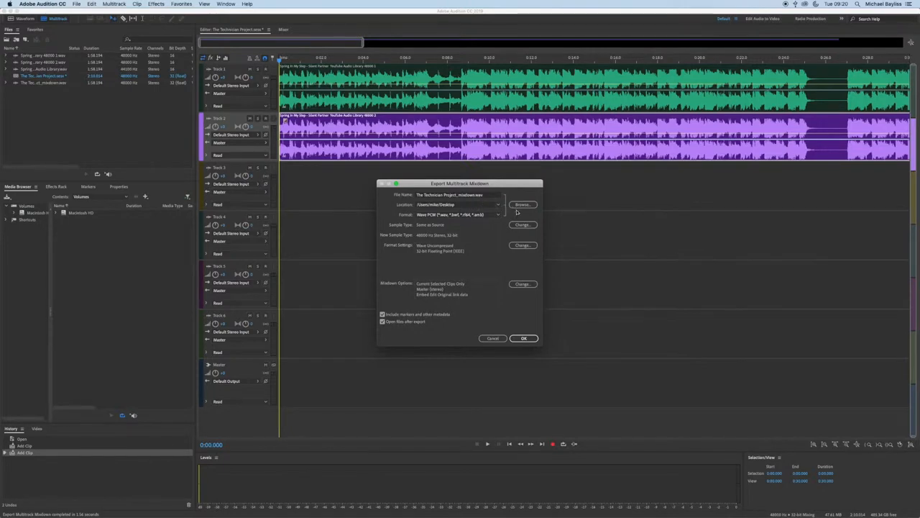
mouse_move(495, 302)
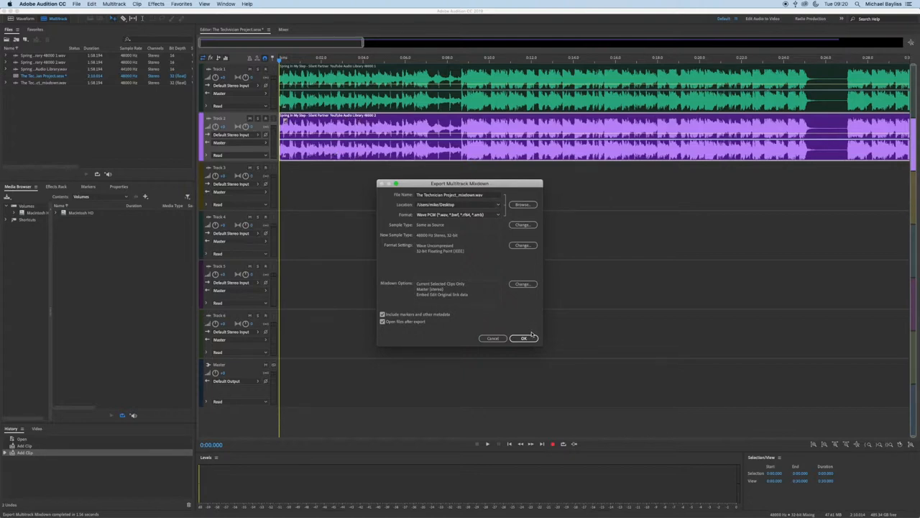
mouse_move(526, 340)
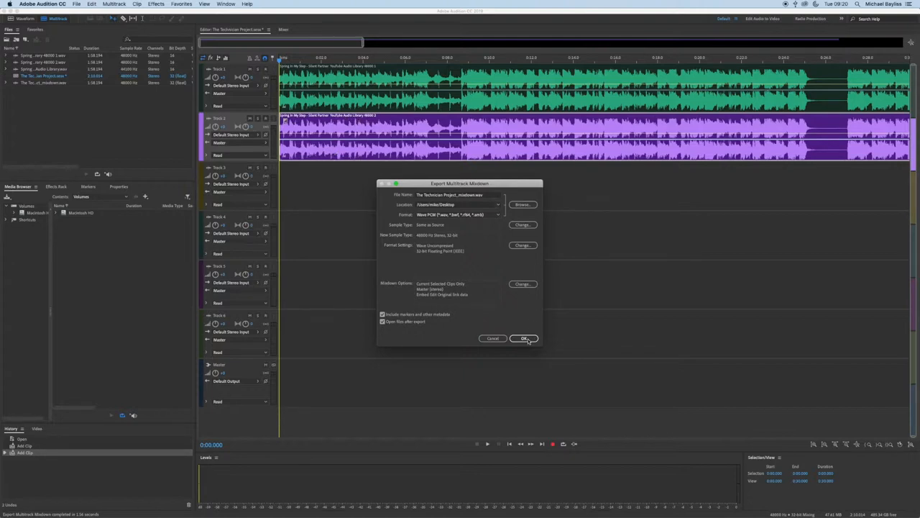
Confirm the WAV-to-Desktop mixdown settings, triggering a destination-file warning.
left_click(523, 338)
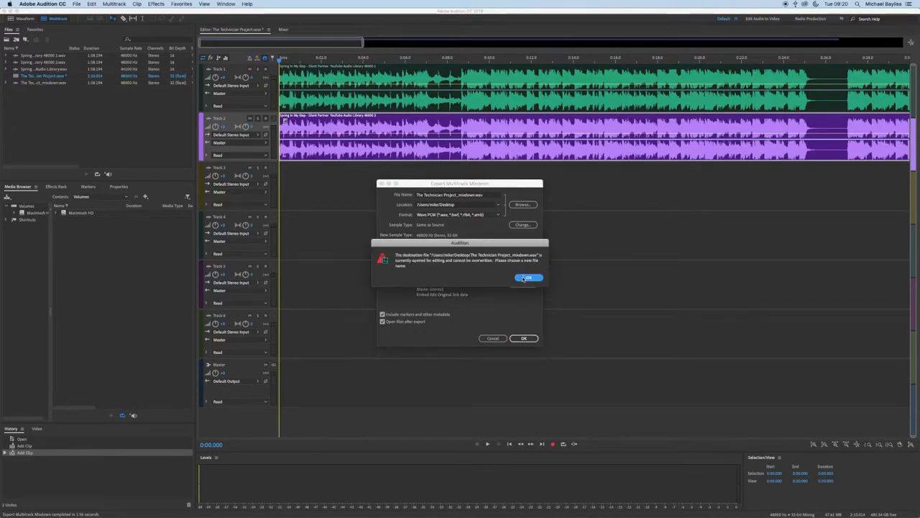
Dismiss the overwrite warning and export the renamed WAV mixdown to the desktop.
left_click(529, 279)
type(" Track")
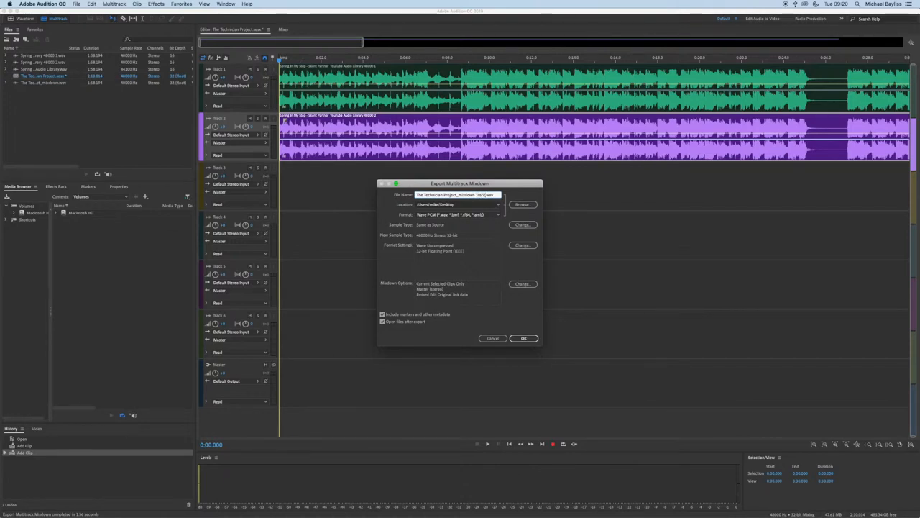
left_click(524, 338)
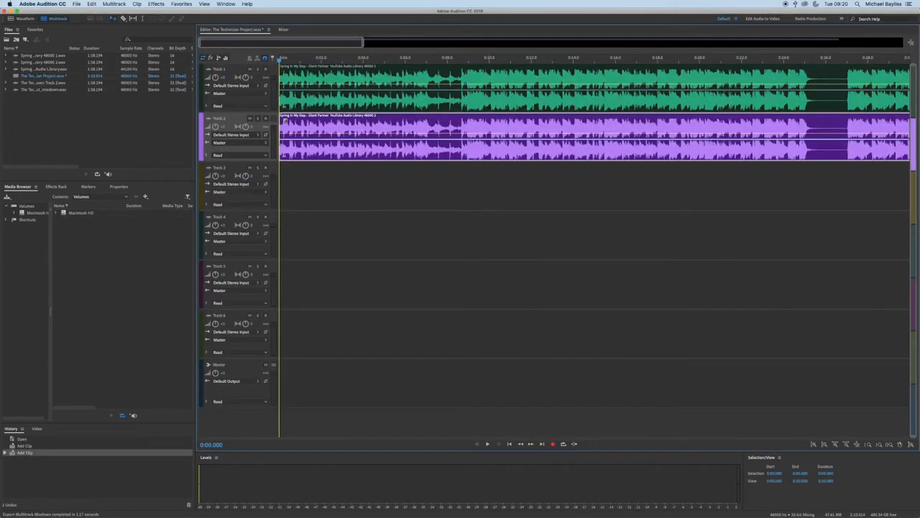
mouse_move(489, 181)
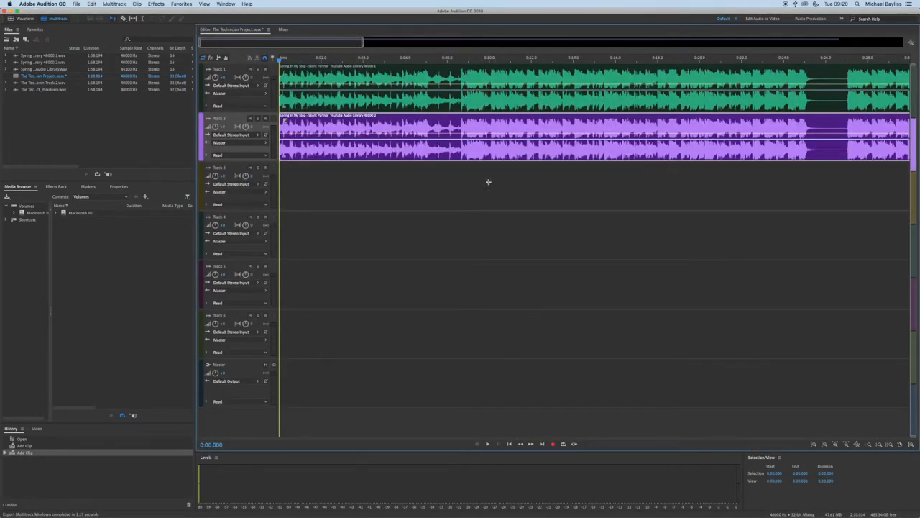